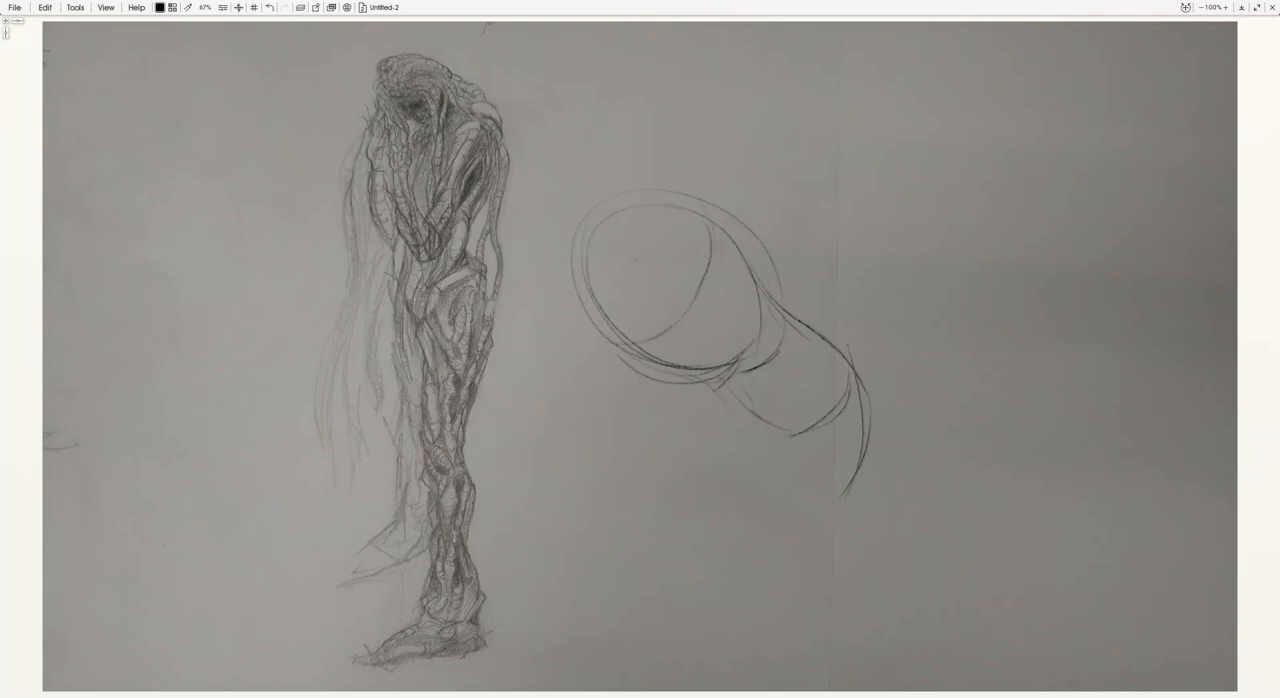
Step: Mark the eye line across the centre of the tilted head oval, labelled 'eyes @ center'
left_click_drag(750, 186, 916, 130)
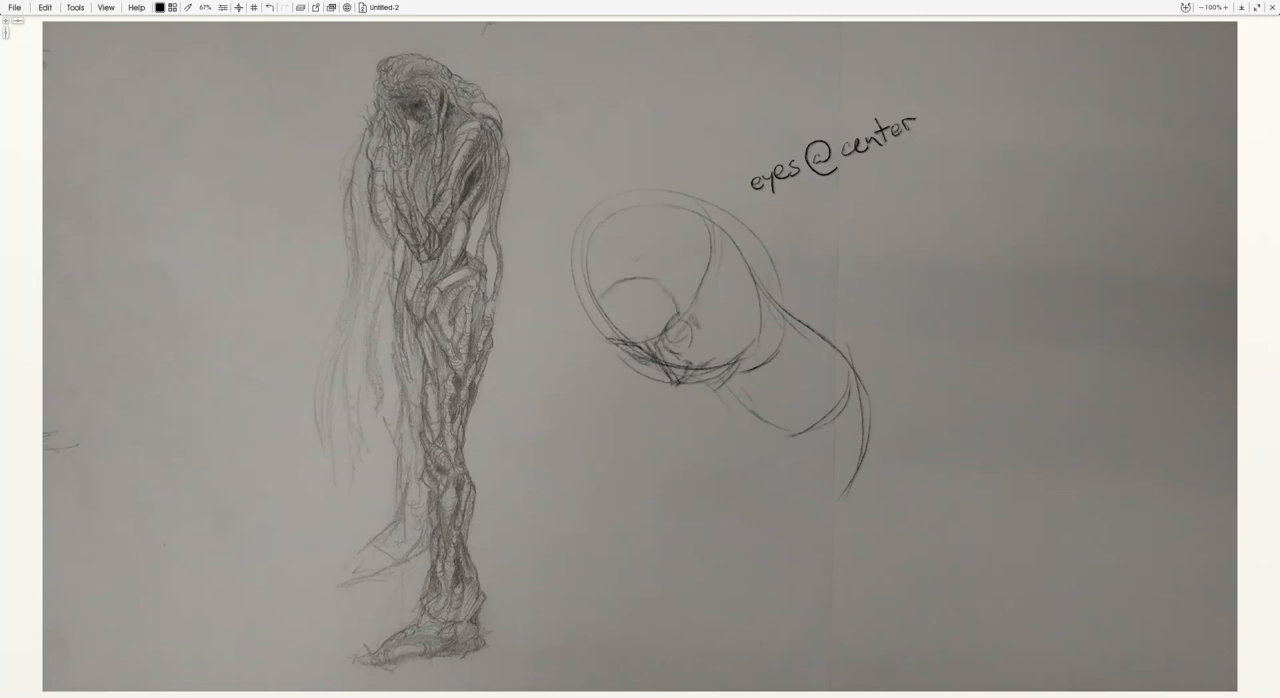
mouse_move(756, 322)
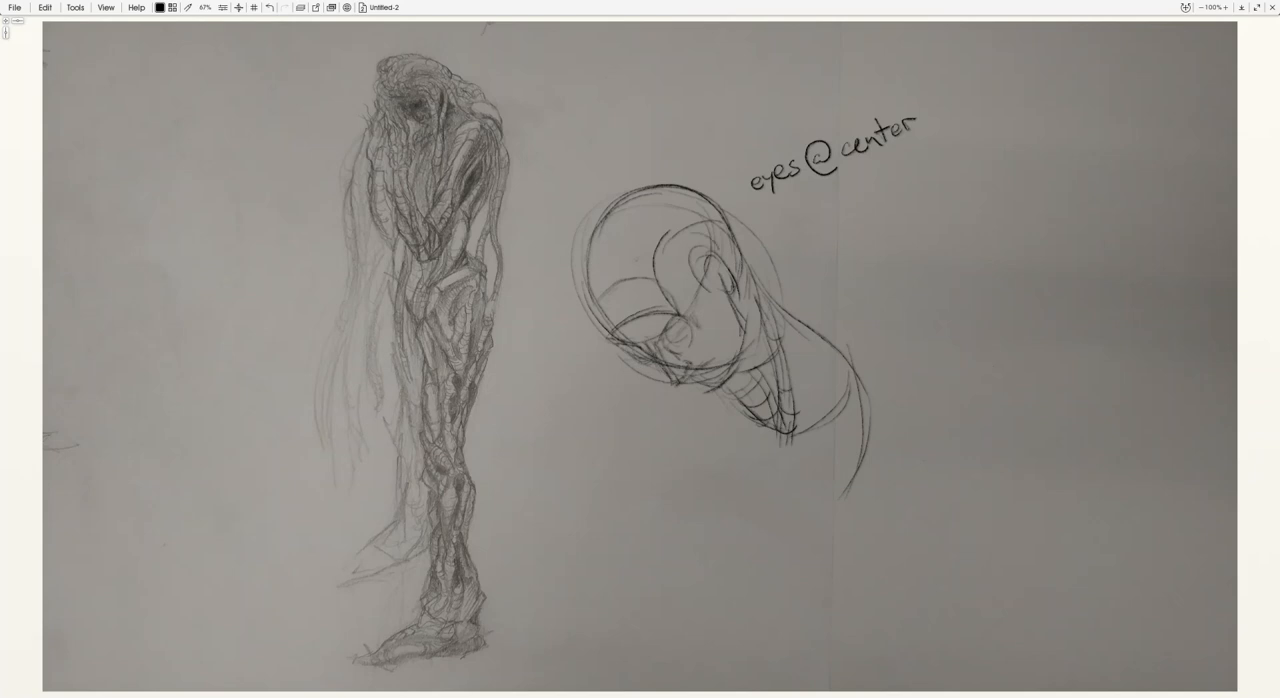
mouse_move(848, 338)
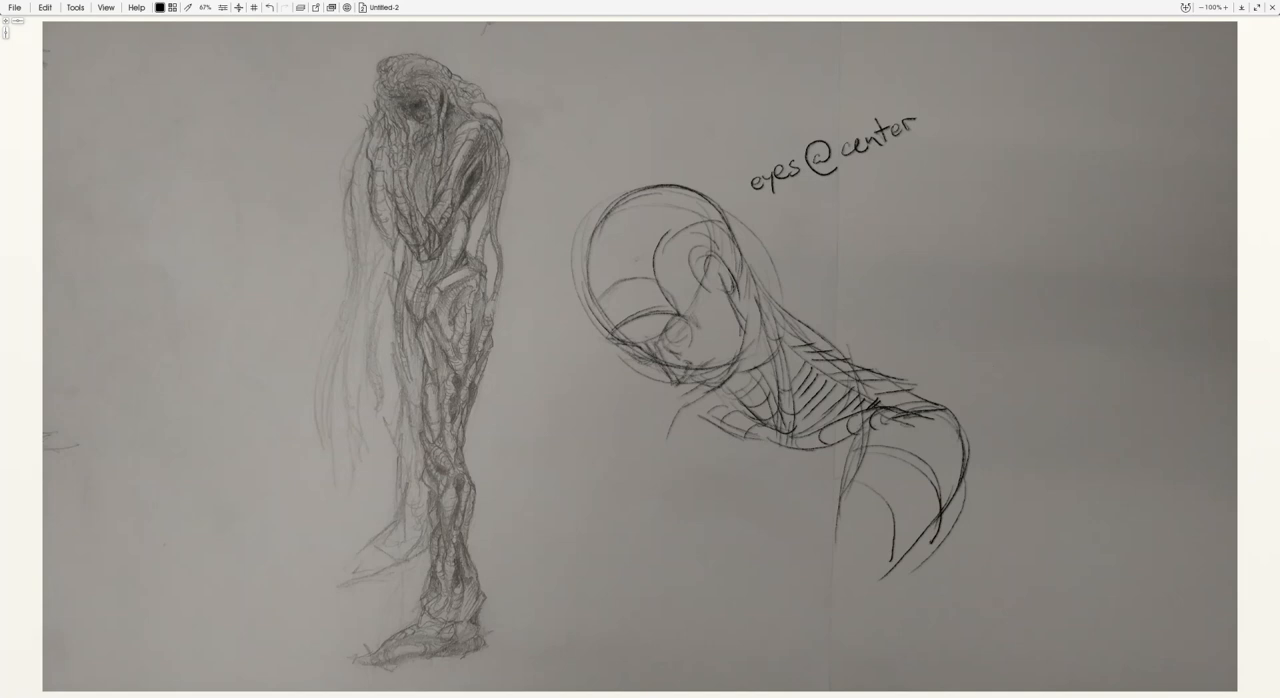
mouse_move(796, 324)
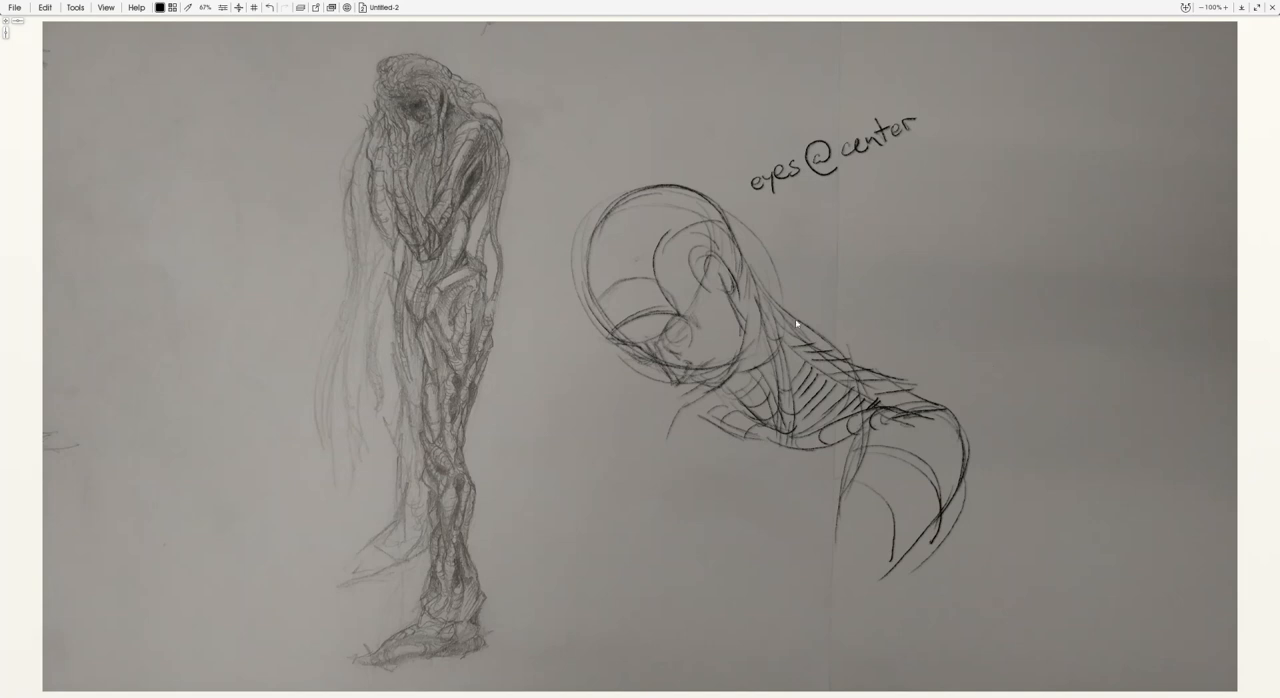